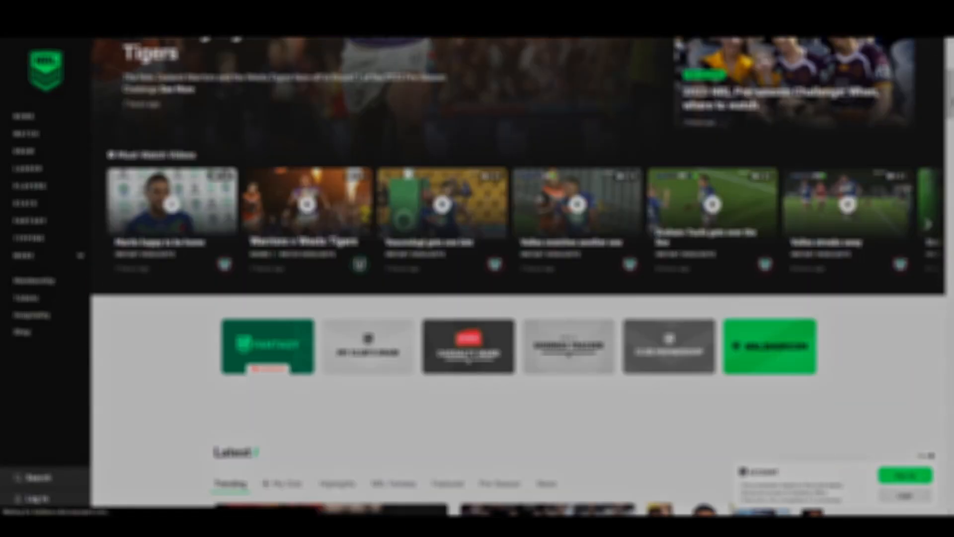
Scroll down the NRL homepage, then through NordVPN's 'Get all the benefits of VPN' features page.
{"action": "scroll", "scroll_direction": "down", "scroll_amount": 3}
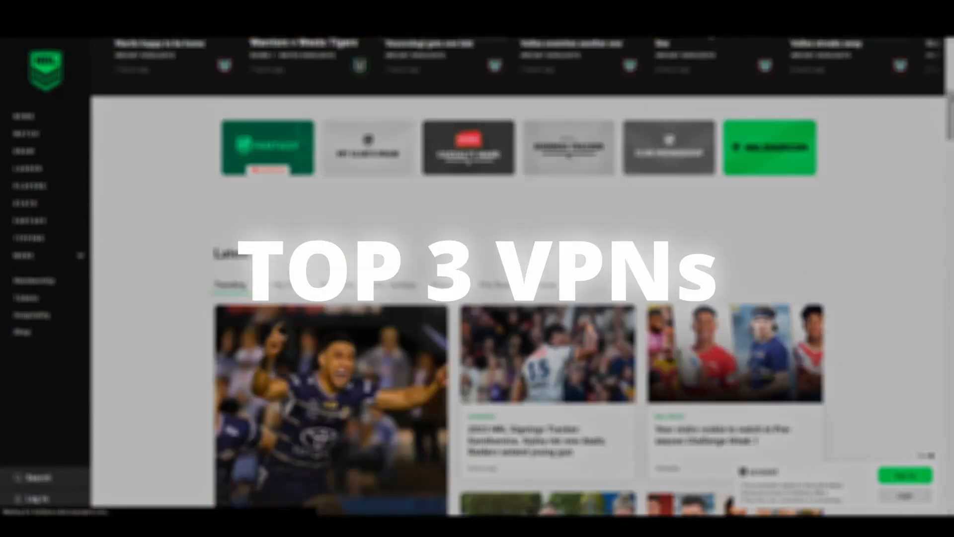
{"action": "scroll", "scroll_direction": "down", "scroll_amount": 3}
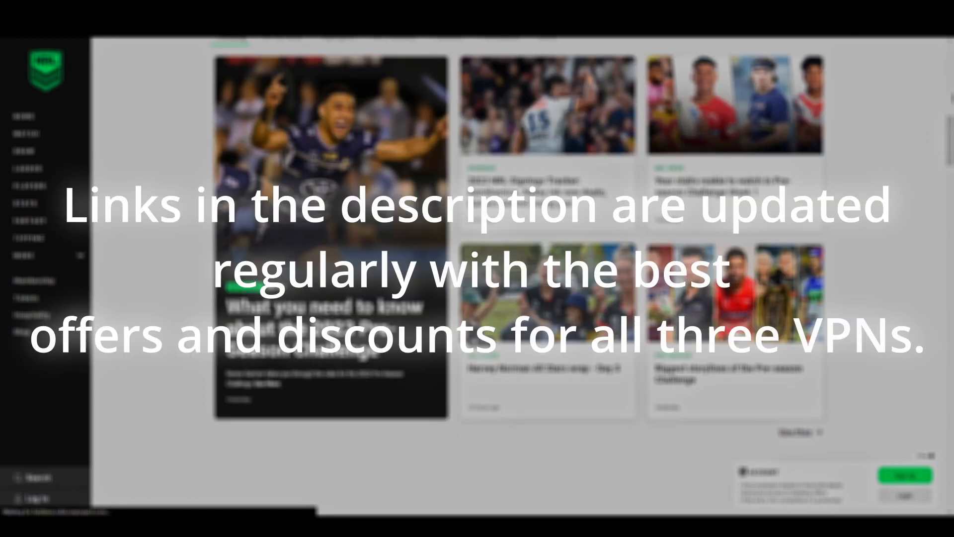
{"action": "scroll", "scroll_direction": "down", "scroll_amount": 3}
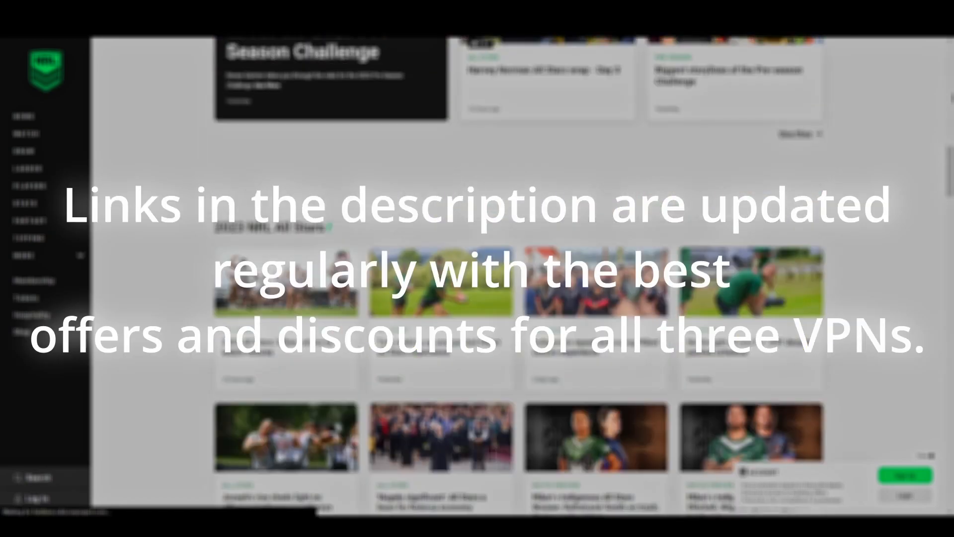
{"action": "scroll", "scroll_direction": "down", "scroll_amount": 3}
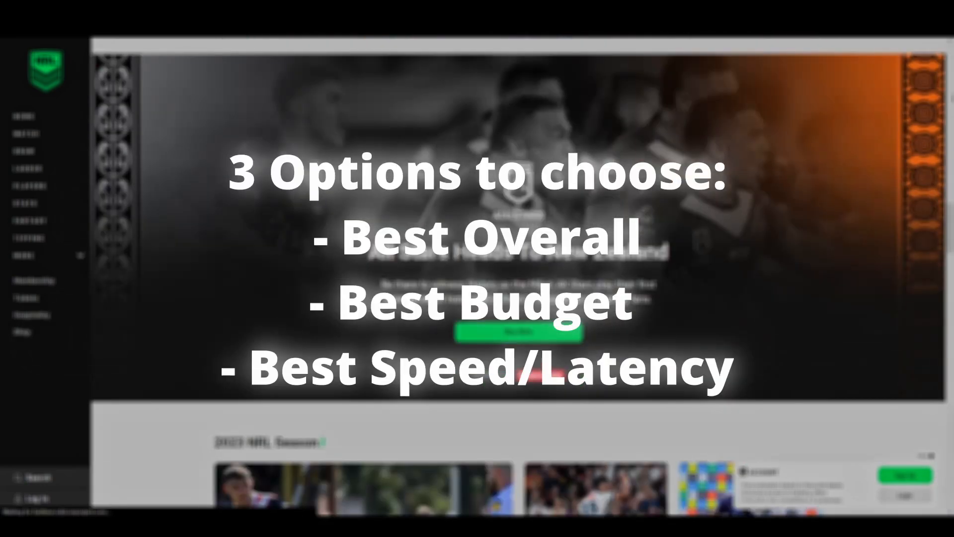
{"action": "scroll", "scroll_direction": "down", "scroll_amount": 3}
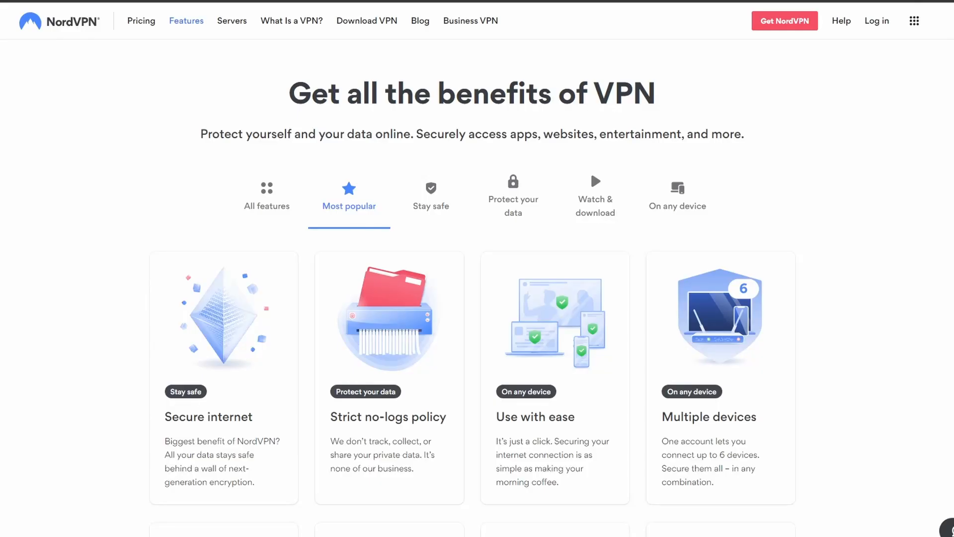
{"action": "scroll", "scroll_direction": "down", "scroll_amount": 3}
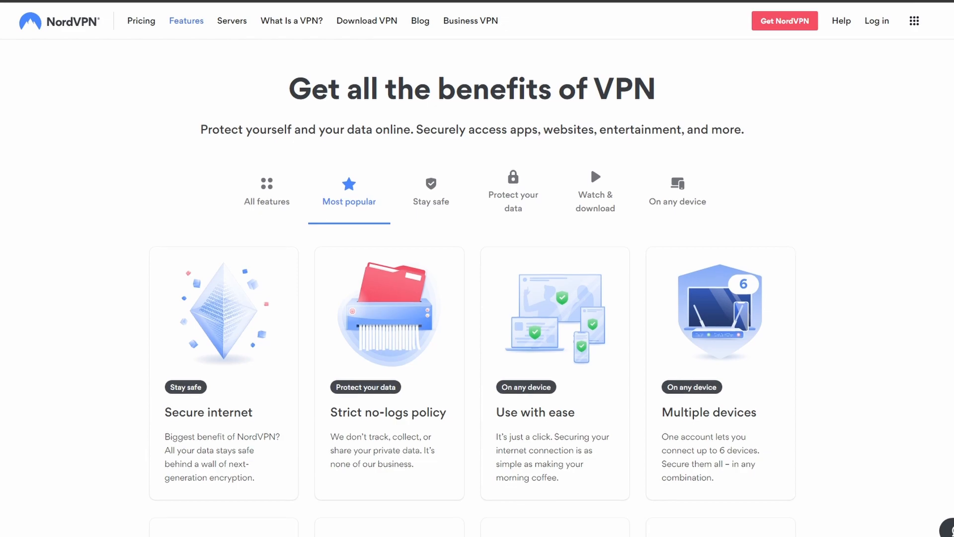
{"action": "scroll", "scroll_direction": "down", "scroll_amount": 3}
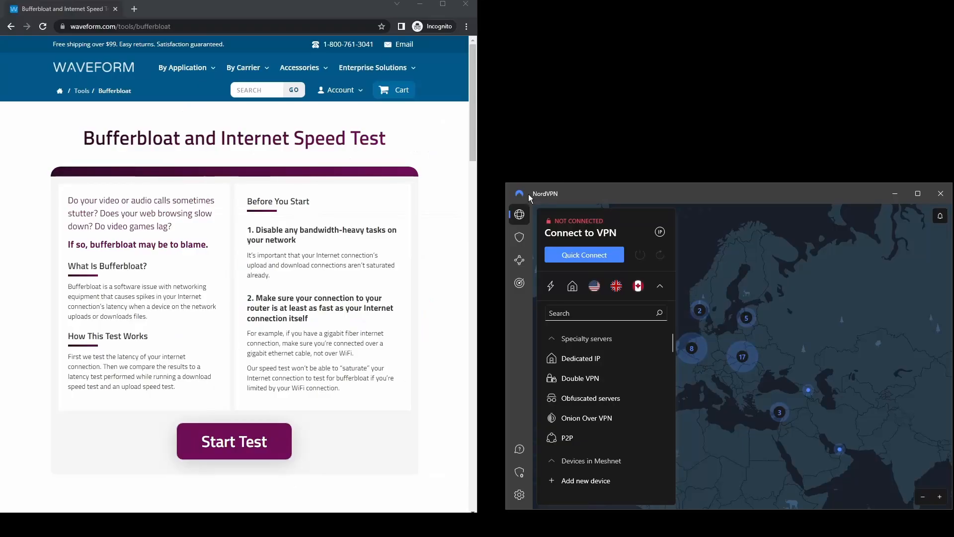
{"action": "left_click", "coordinate": [233, 441]}
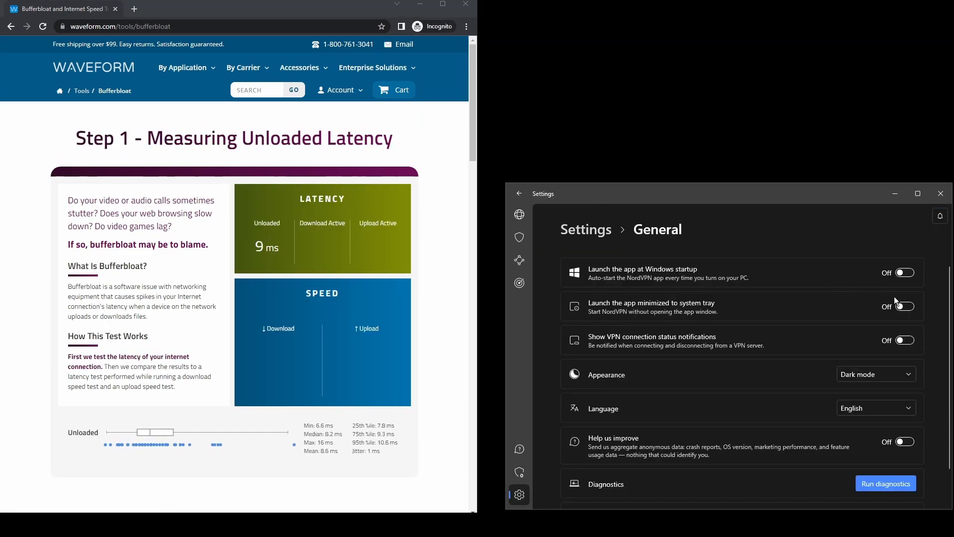
{"action": "left_click", "coordinate": [875, 375]}
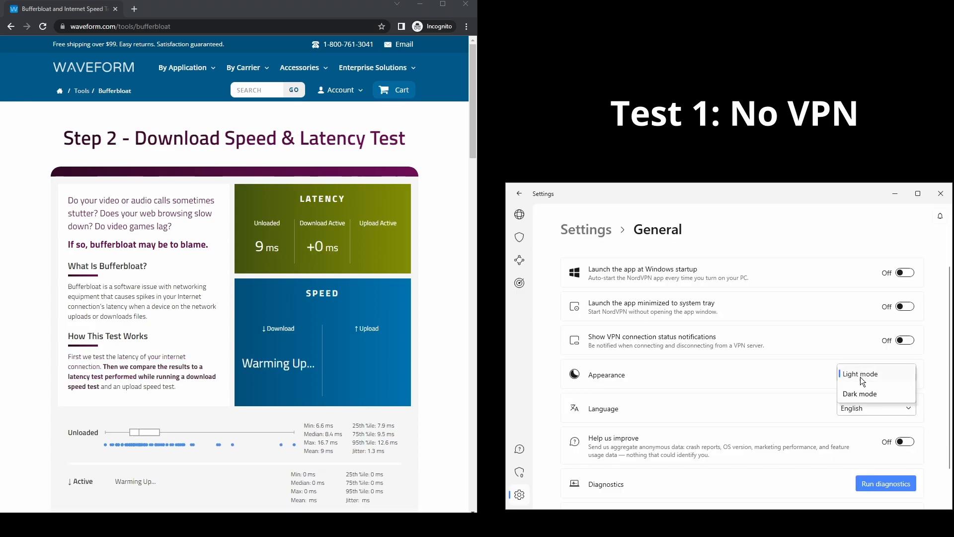
{"action": "left_click", "coordinate": [860, 393]}
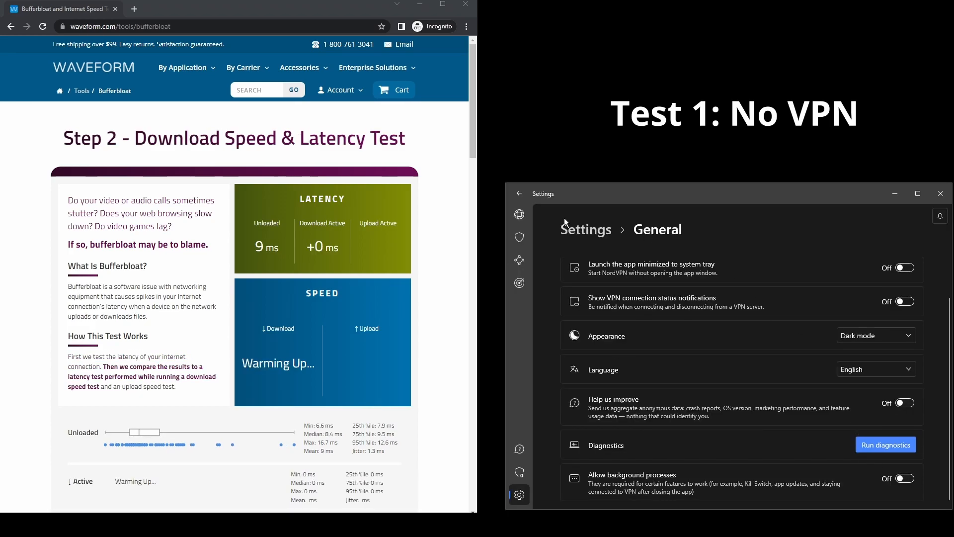
{"action": "left_click", "coordinate": [518, 260]}
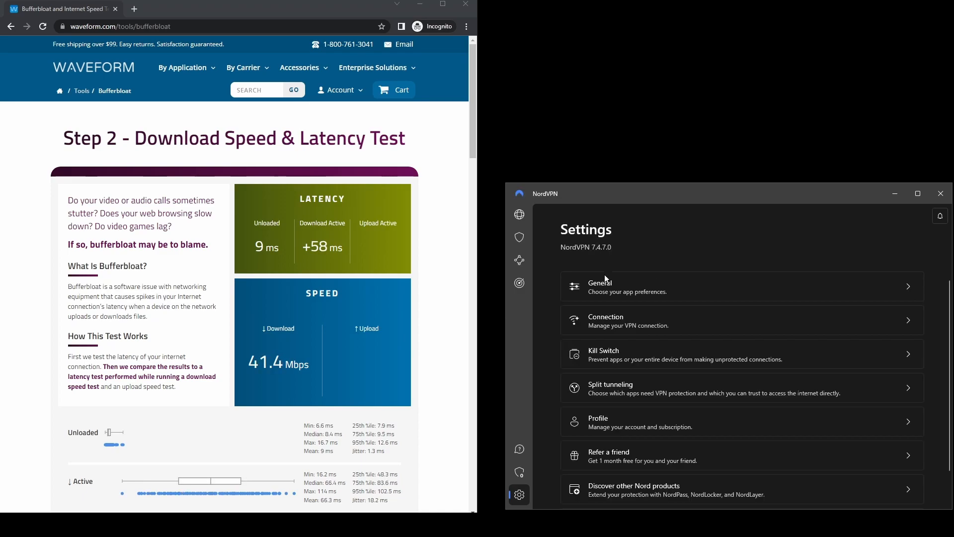
{"action": "left_click", "coordinate": [519, 472]}
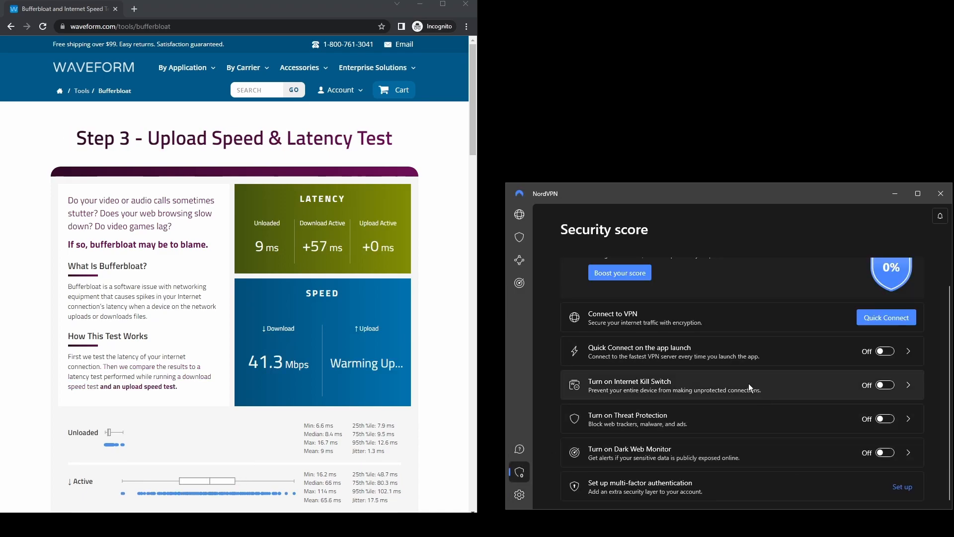
{"action": "left_click", "coordinate": [519, 237]}
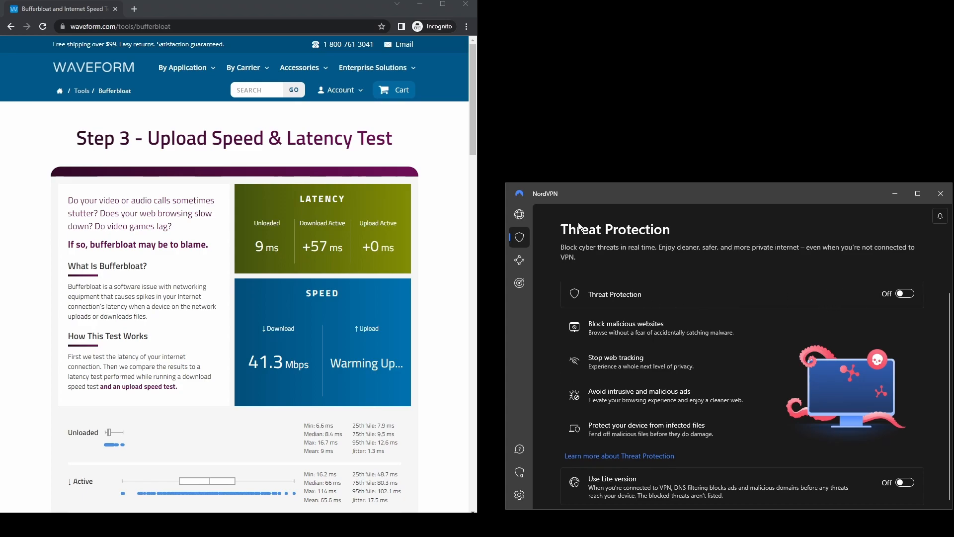
{"action": "left_click", "coordinate": [519, 283]}
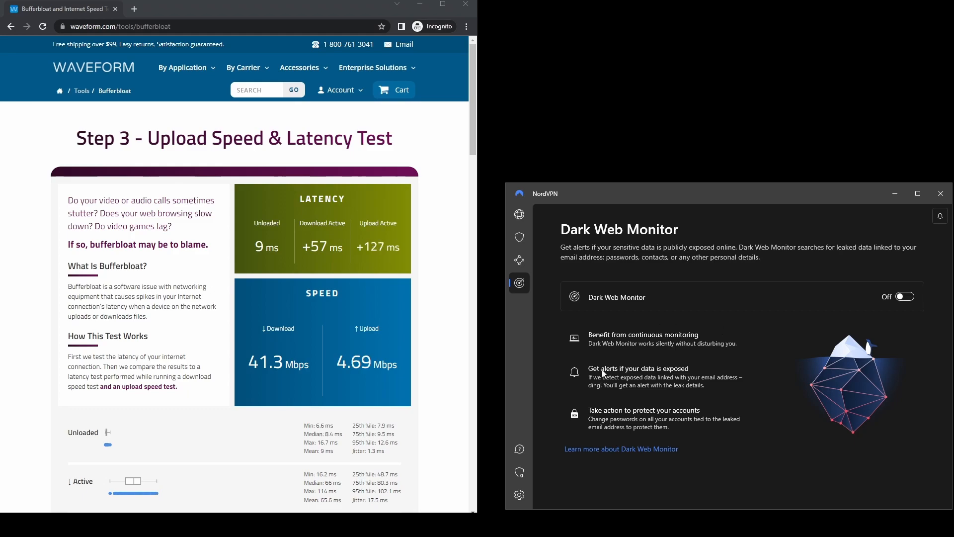
{"action": "left_click", "coordinate": [519, 260]}
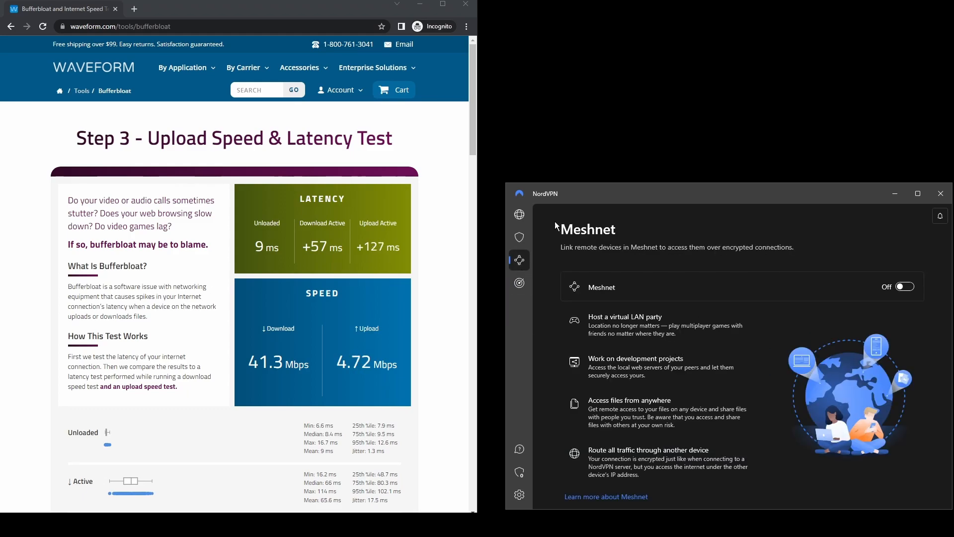
{"action": "left_click", "coordinate": [519, 214]}
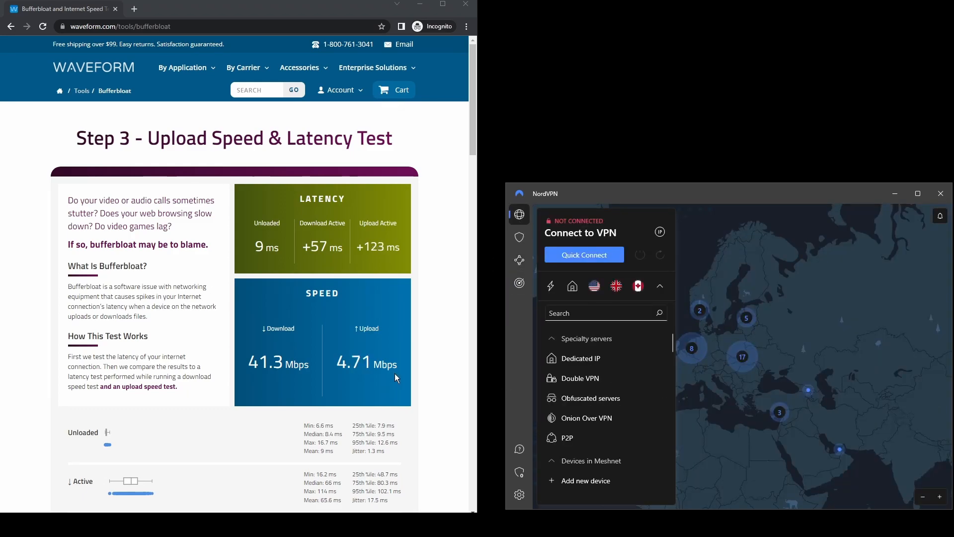
{"action": "scroll", "scroll_direction": "down", "scroll_amount": 3}
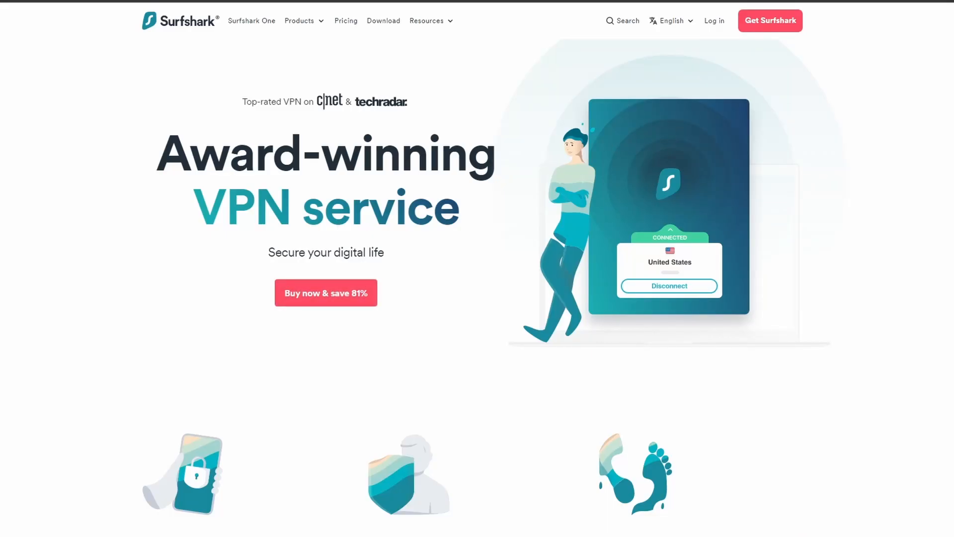
Scroll the Surfshark homepage to the 'The best choice for you' table showing $2.49/mo.
{"action": "scroll", "scroll_direction": "down", "scroll_amount": 3}
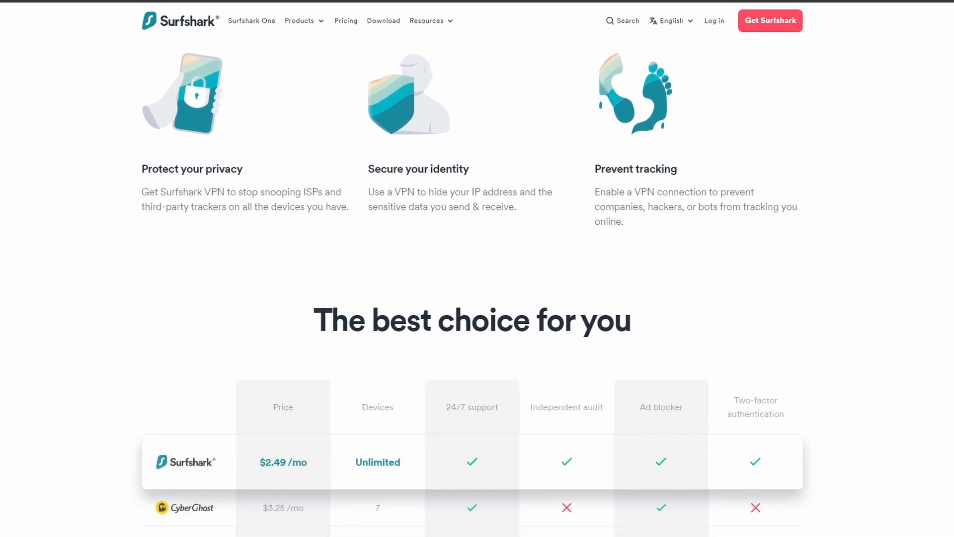
{"action": "scroll", "scroll_direction": "down", "scroll_amount": 3}
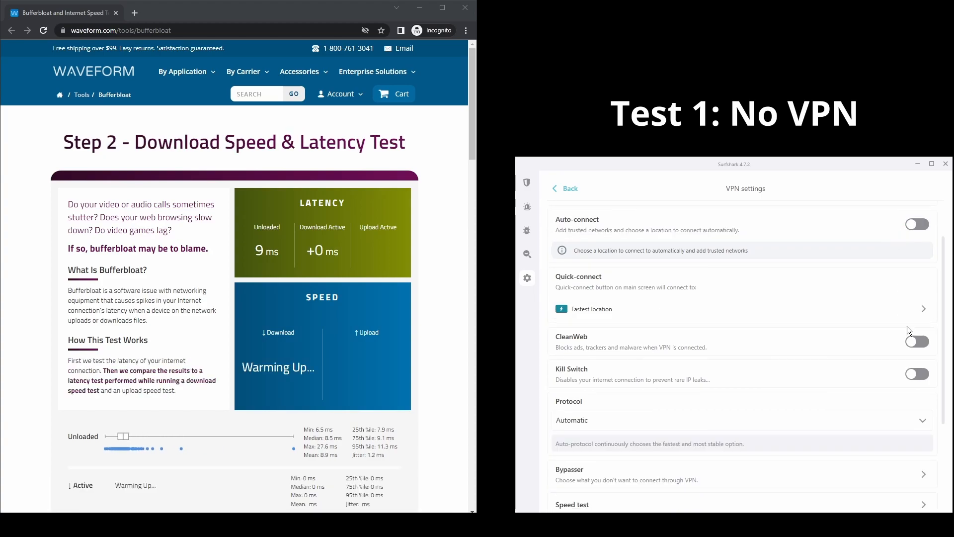
Browse the Surfshark settings overview and its Antivirus and Alert feature pages.
{"action": "scroll", "scroll_direction": "down", "scroll_amount": 3}
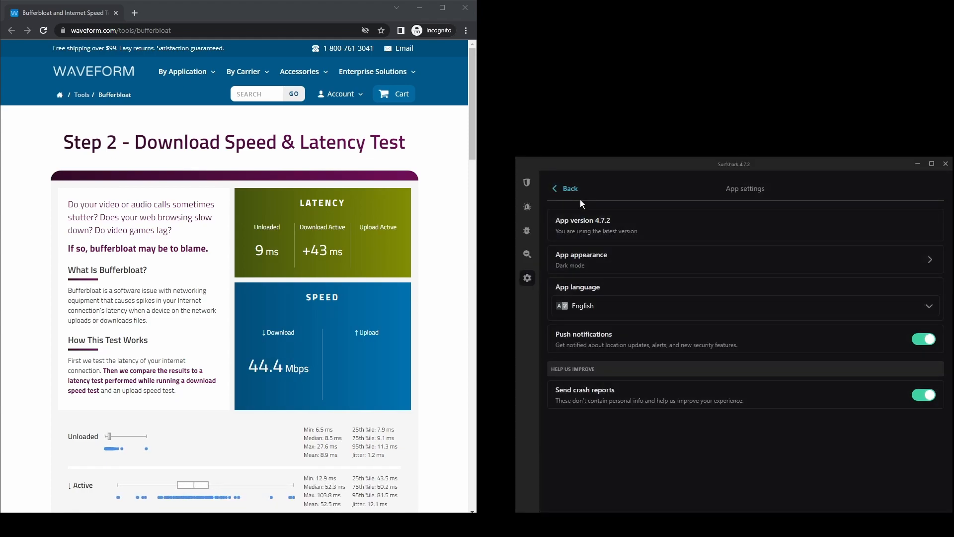
{"action": "left_click", "coordinate": [564, 188]}
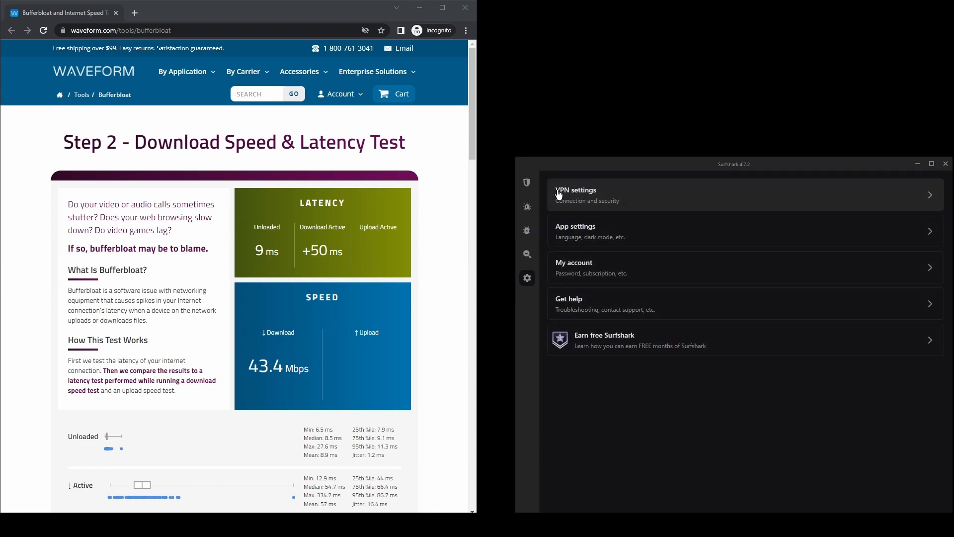
{"action": "left_click", "coordinate": [527, 254]}
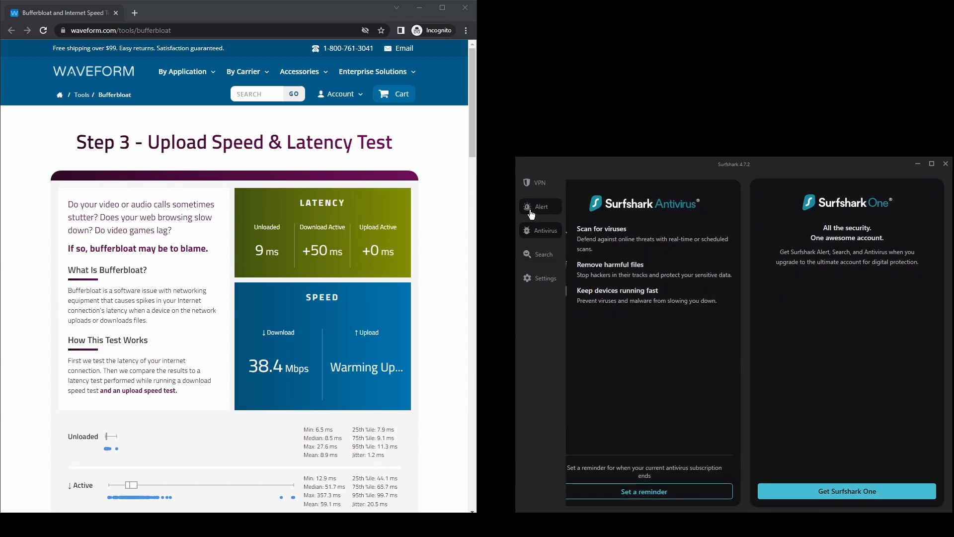
{"action": "left_click", "coordinate": [540, 206]}
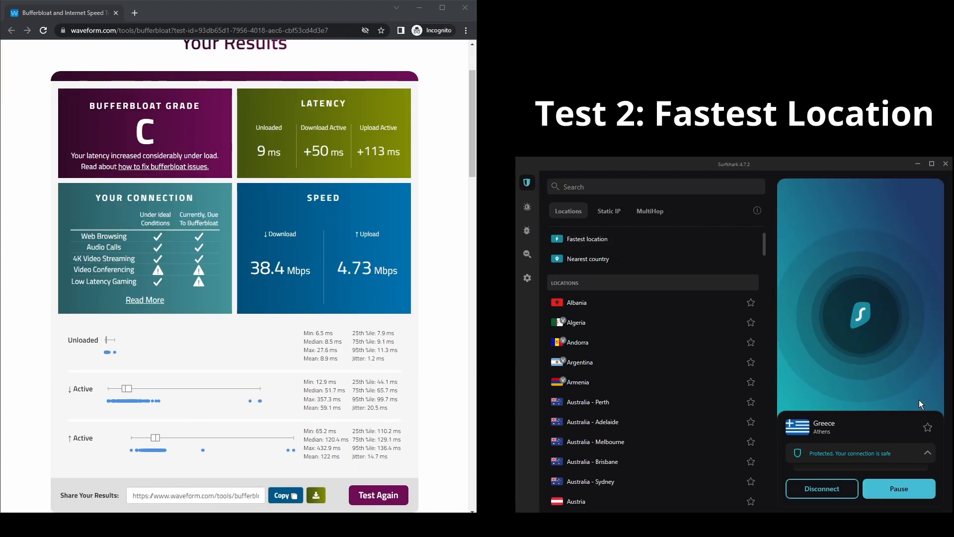
Connect Surfshark to Athens, Greece, then scroll through PIA's features page.
{"action": "left_click", "coordinate": [378, 495]}
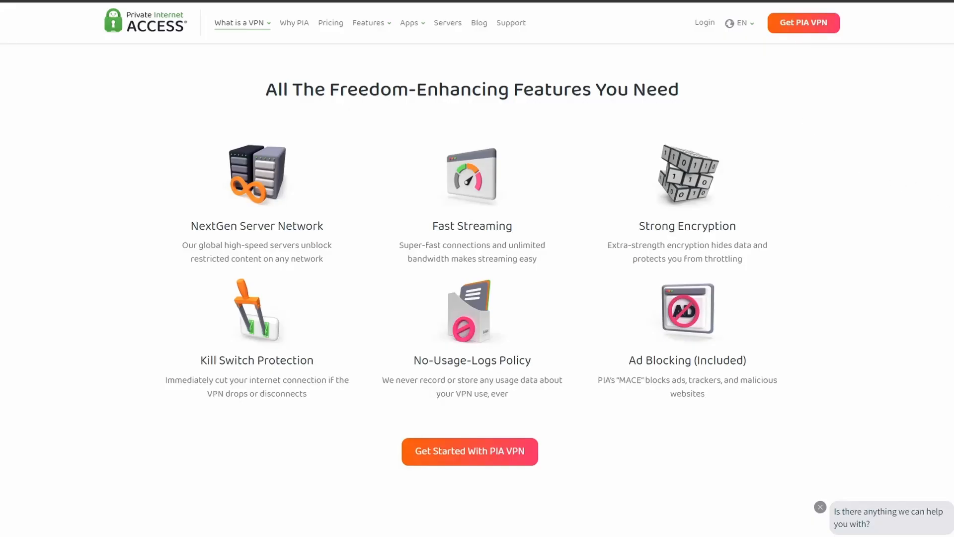
{"action": "scroll", "scroll_direction": "down", "scroll_amount": 3}
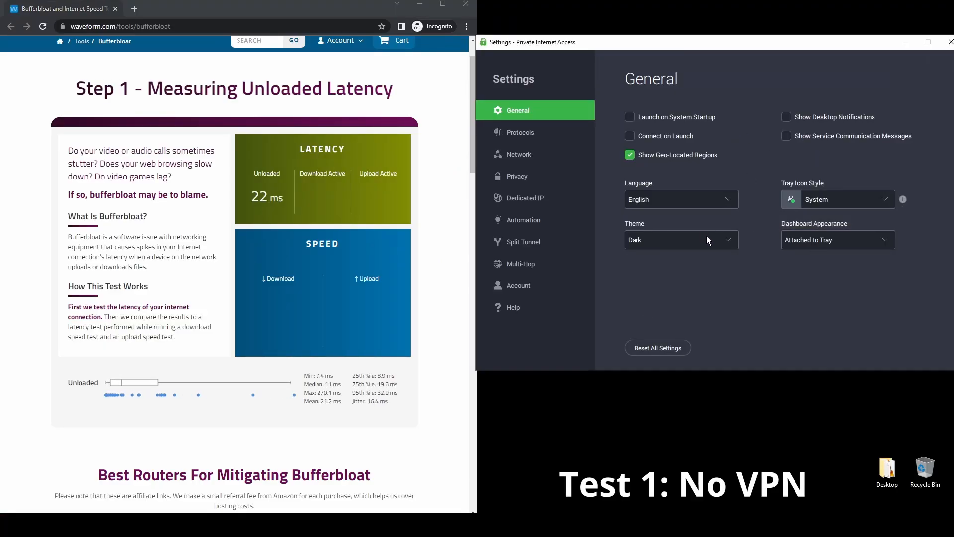
Keep PIA's dark theme and browse the Network, Privacy, Dedicated IP, Automation and Split Tunnel settings.
{"action": "left_click", "coordinate": [680, 239]}
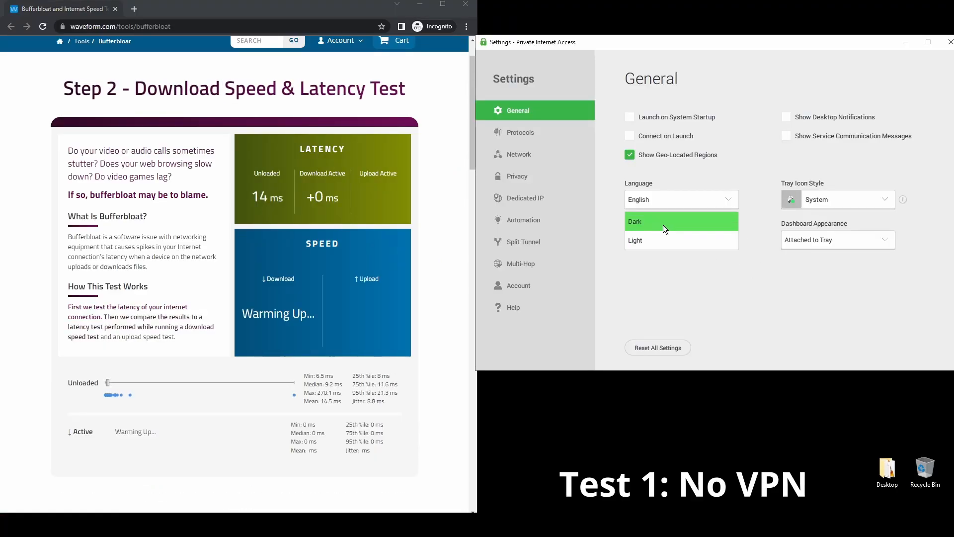
{"action": "left_click", "coordinate": [520, 132]}
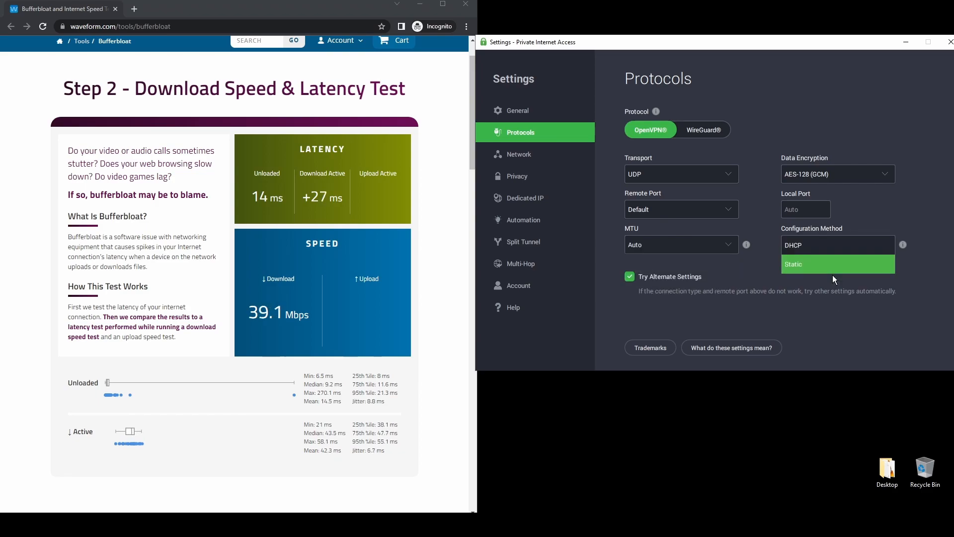
{"action": "left_click", "coordinate": [519, 154]}
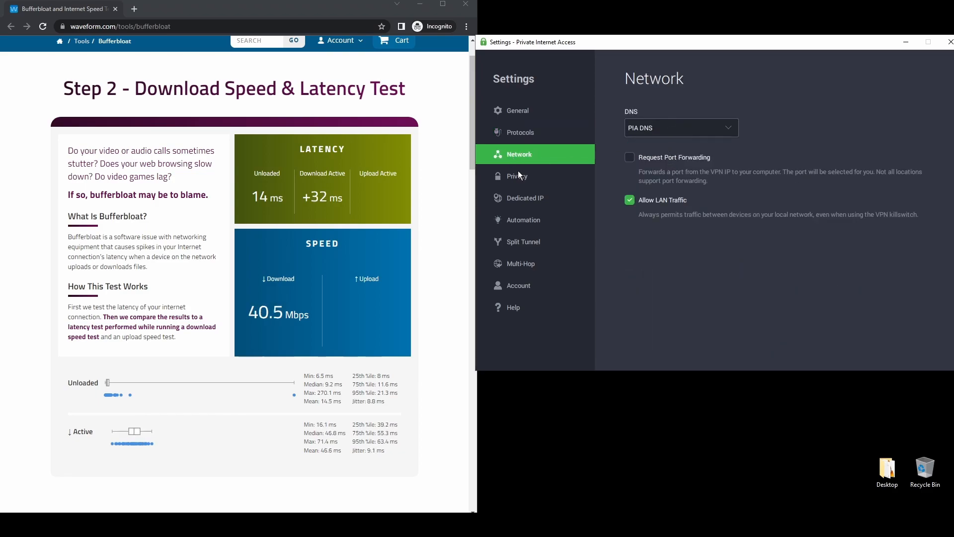
{"action": "left_click", "coordinate": [518, 176]}
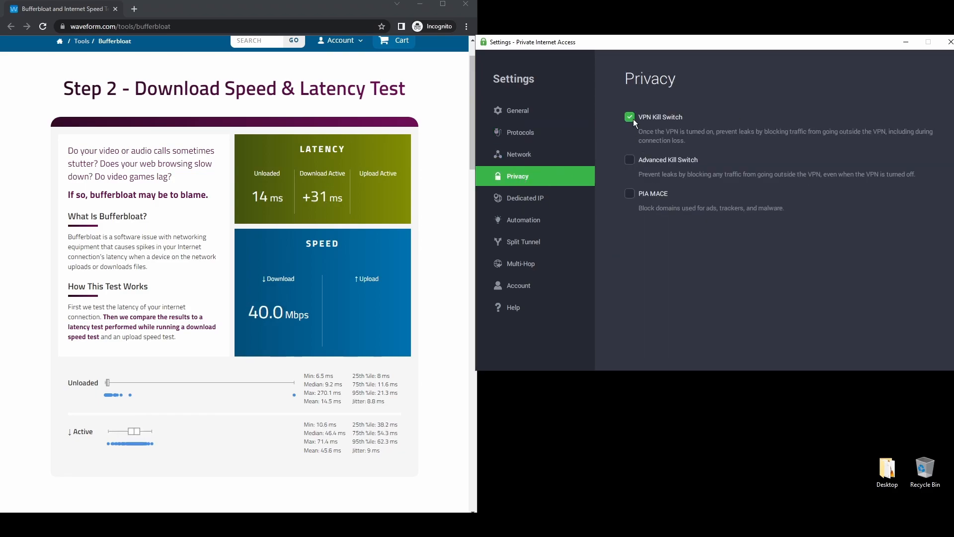
{"action": "left_click", "coordinate": [525, 198]}
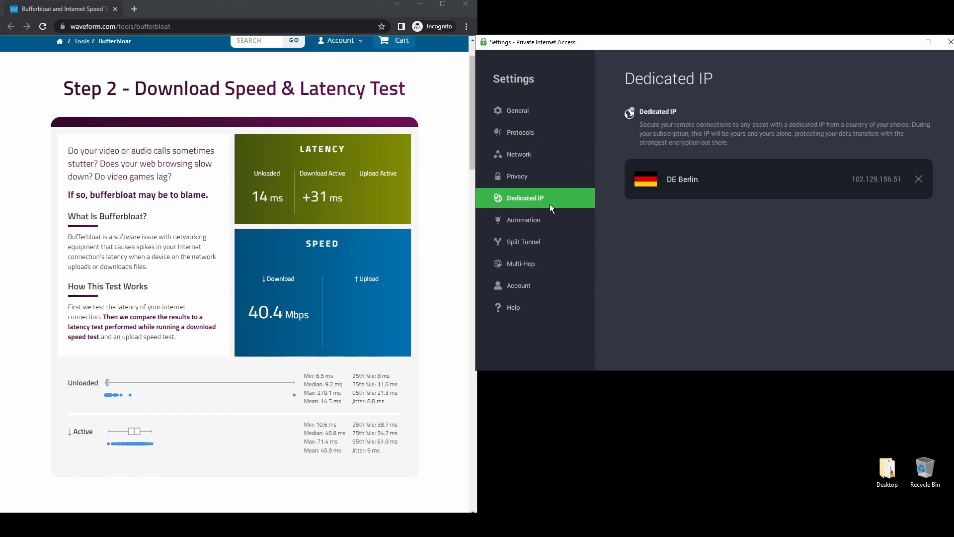
{"action": "left_click", "coordinate": [522, 219]}
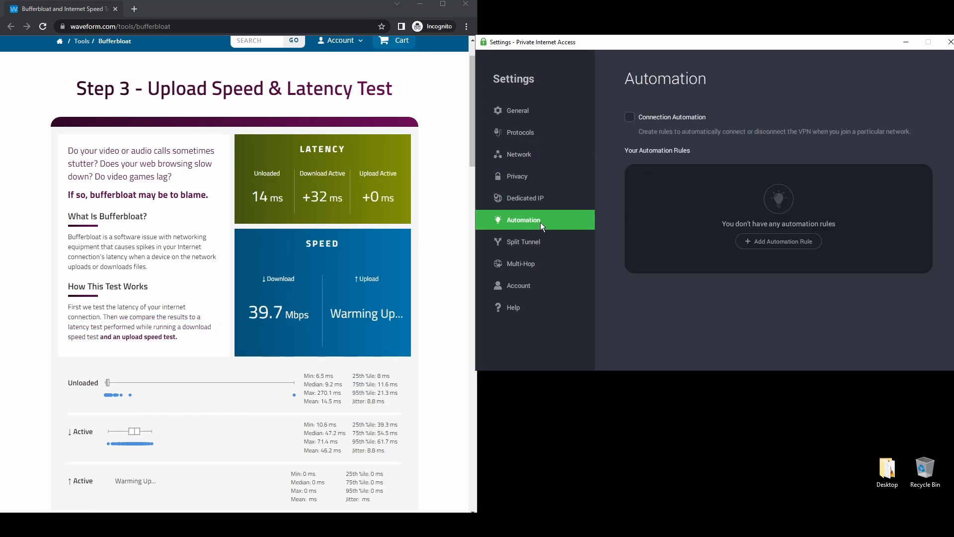
{"action": "left_click", "coordinate": [523, 242]}
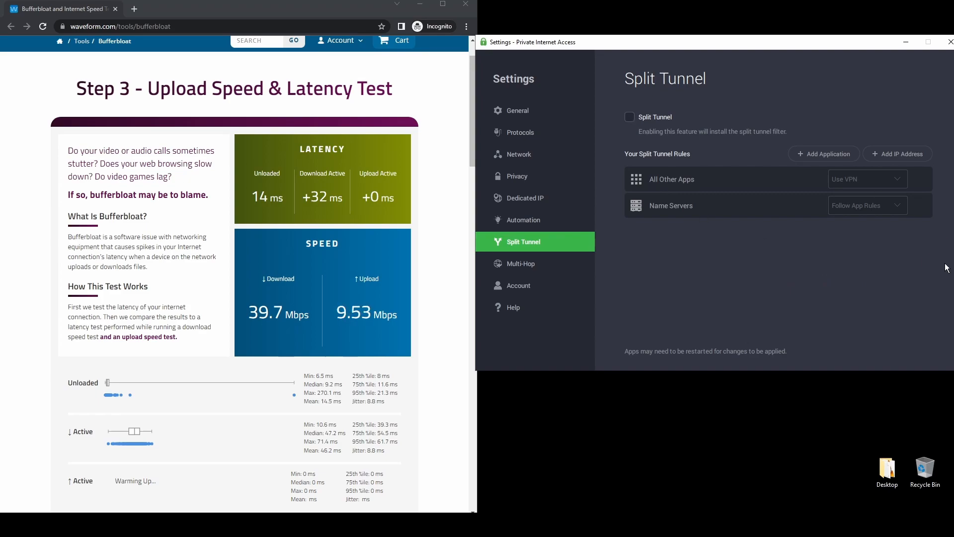
{"action": "left_click", "coordinate": [520, 263]}
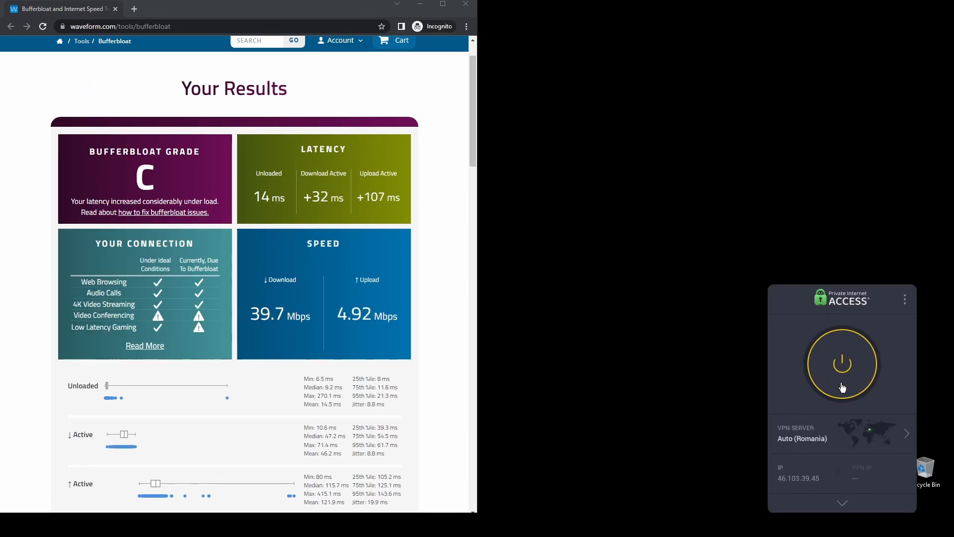
Connect PIA via the Berlin dedicated IP and rerun the bufferbloat test.
{"action": "left_click", "coordinate": [842, 364]}
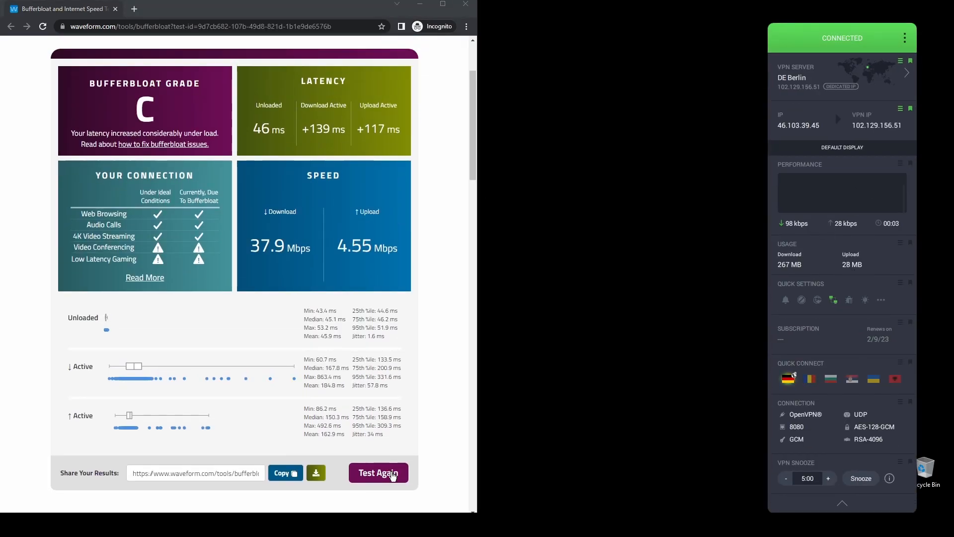
{"action": "left_click", "coordinate": [378, 473]}
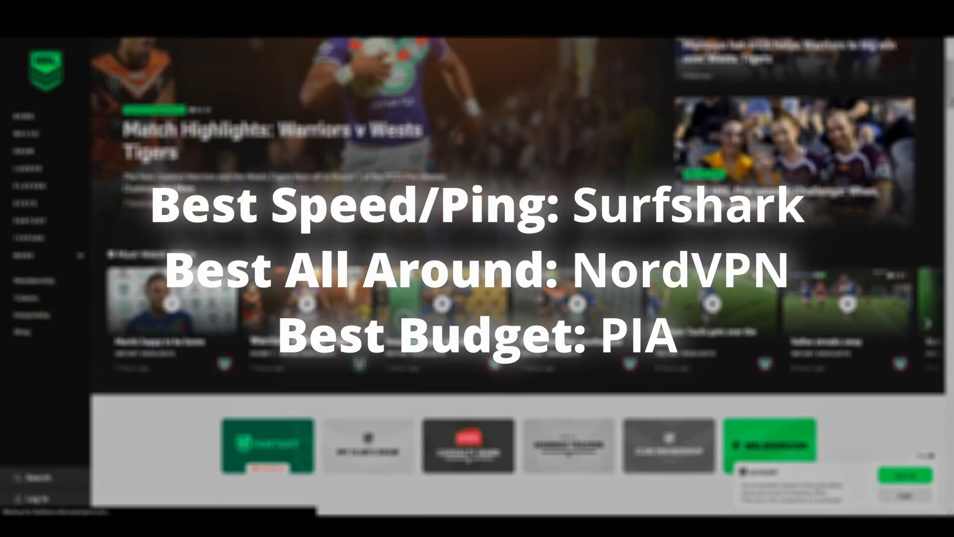
{"action": "scroll", "scroll_direction": "down", "scroll_amount": 3}
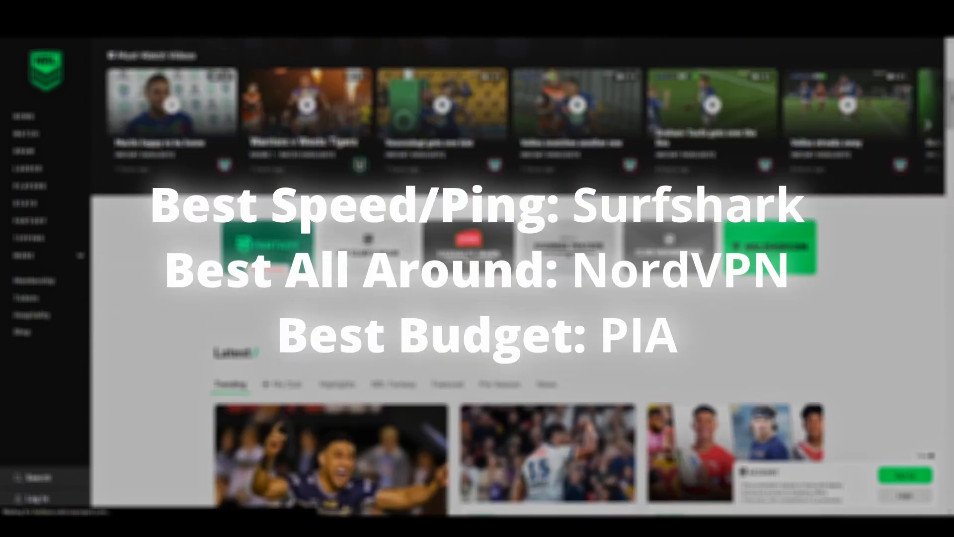
{"action": "scroll", "scroll_direction": "down", "scroll_amount": 3}
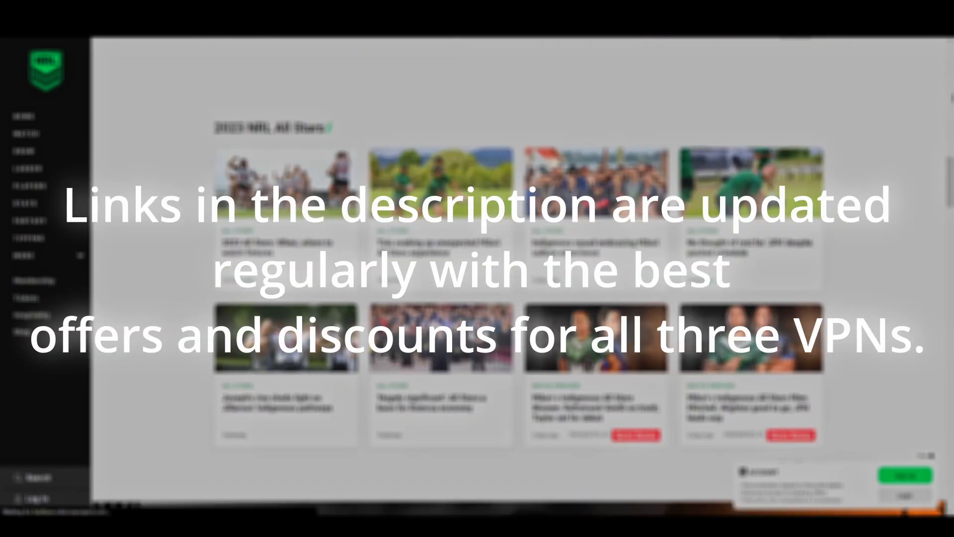
{"action": "scroll", "scroll_direction": "down", "scroll_amount": 3}
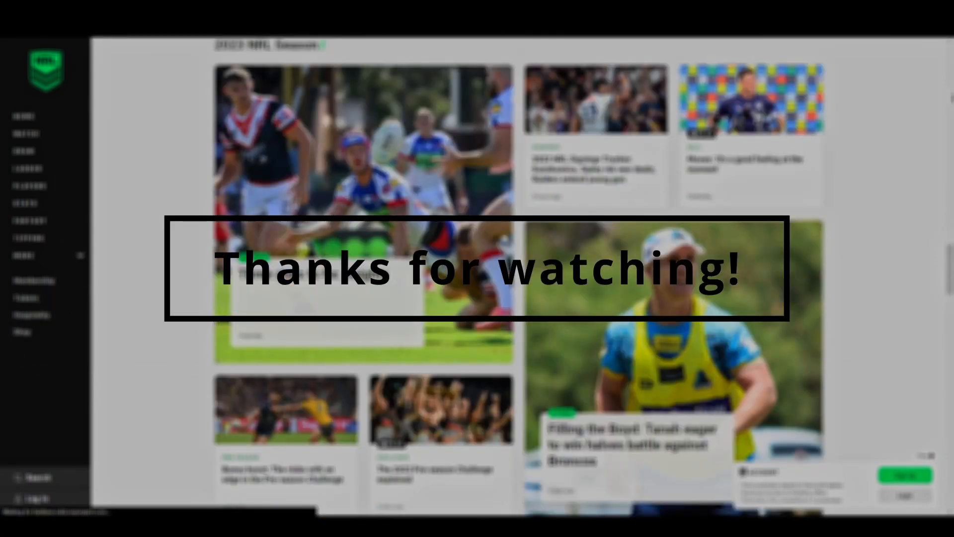
{"action": "scroll", "scroll_direction": "down", "scroll_amount": 3}
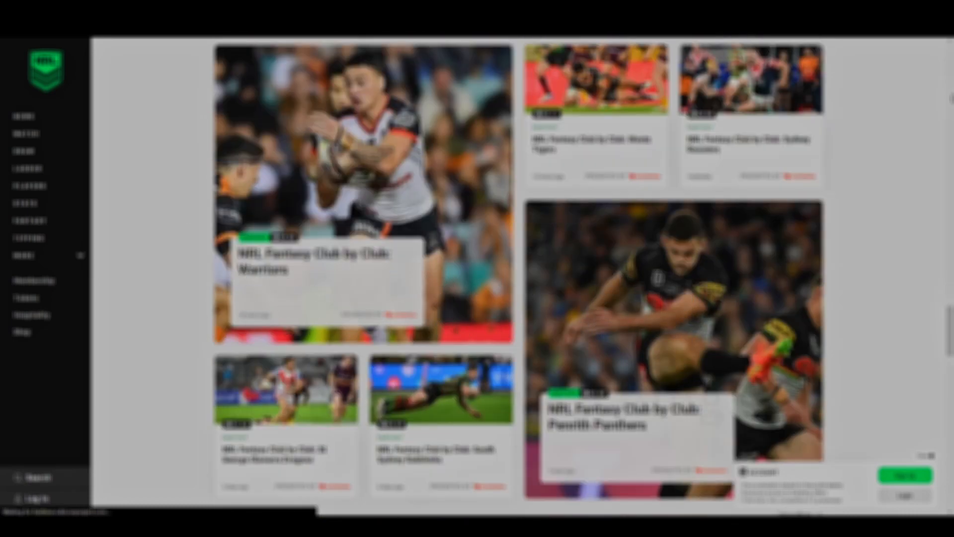
{"action": "scroll", "scroll_direction": "down", "scroll_amount": 3}
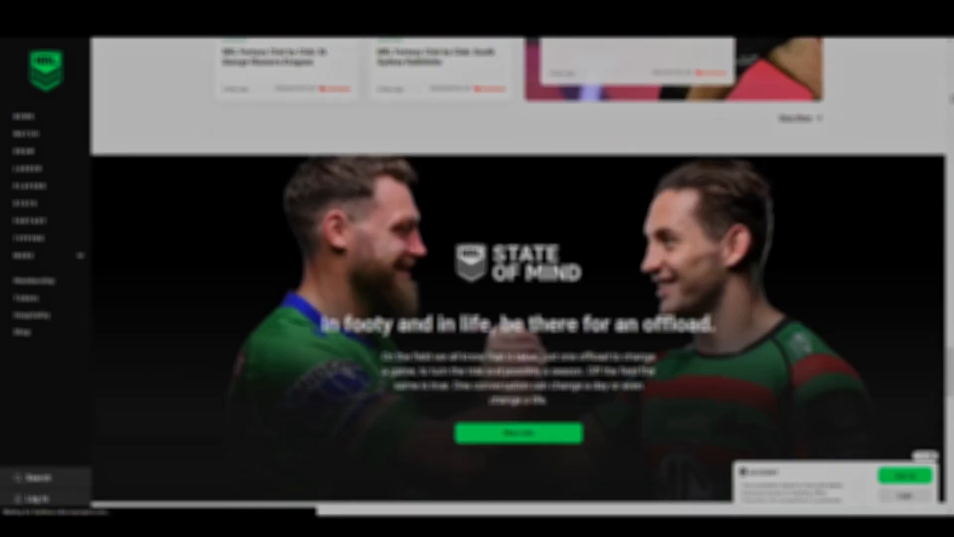
{"action": "scroll", "scroll_direction": "down", "scroll_amount": 3}
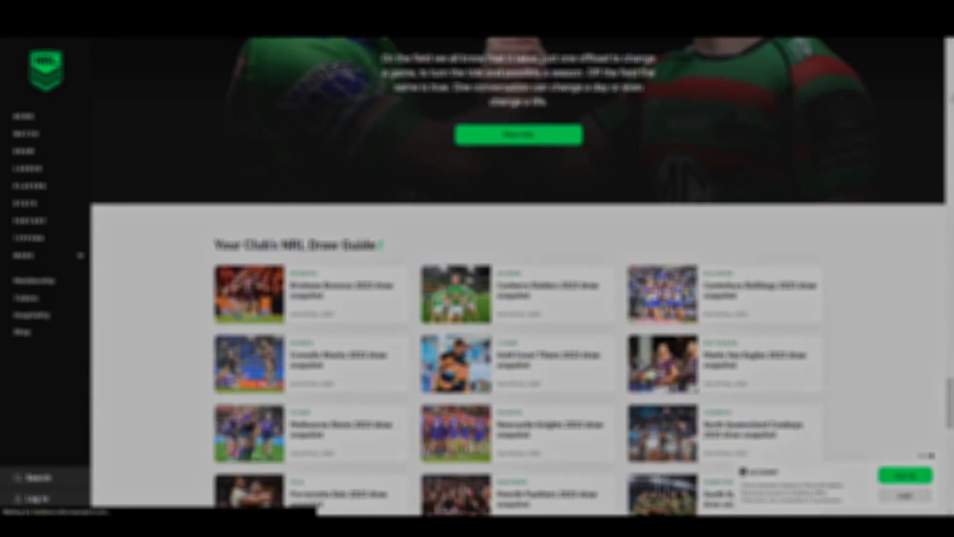